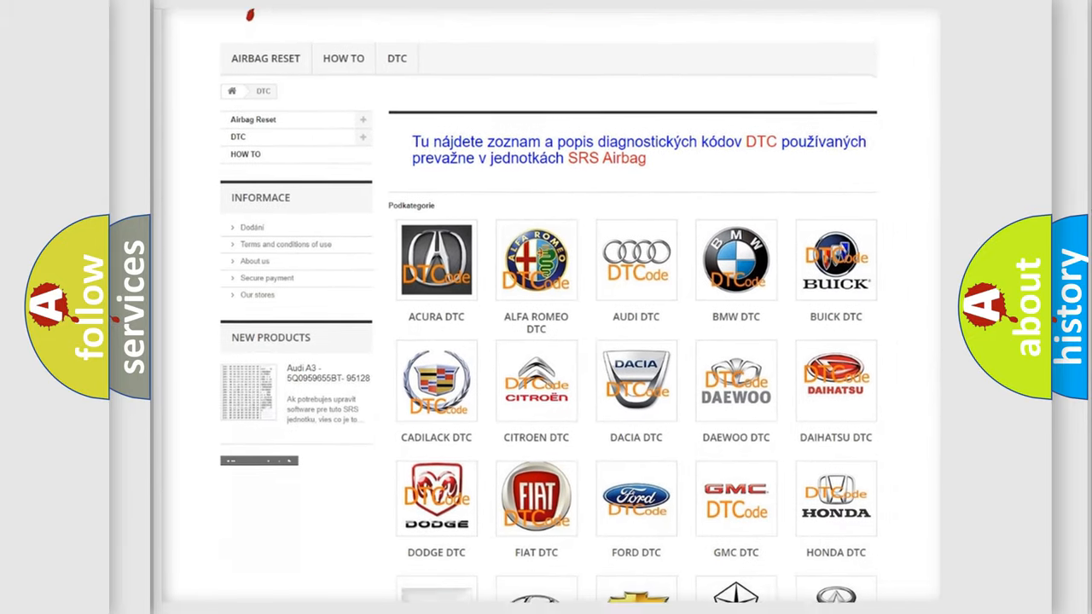
scroll("down", 3)
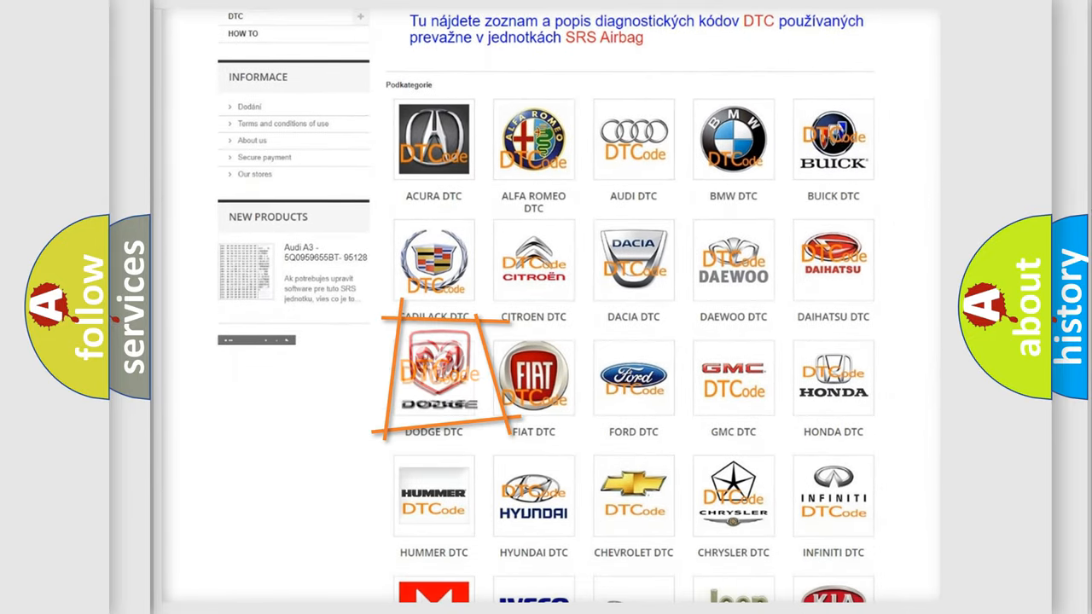